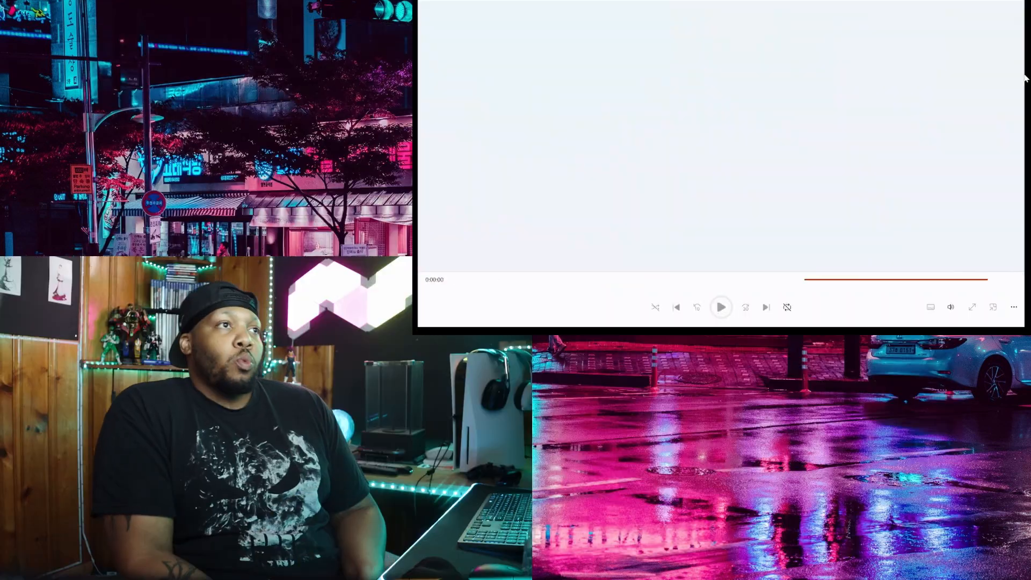
Step: Start playback of the loaded WBRZ news clip about the school administrator
{"action": "left_click", "coordinate": [721, 307]}
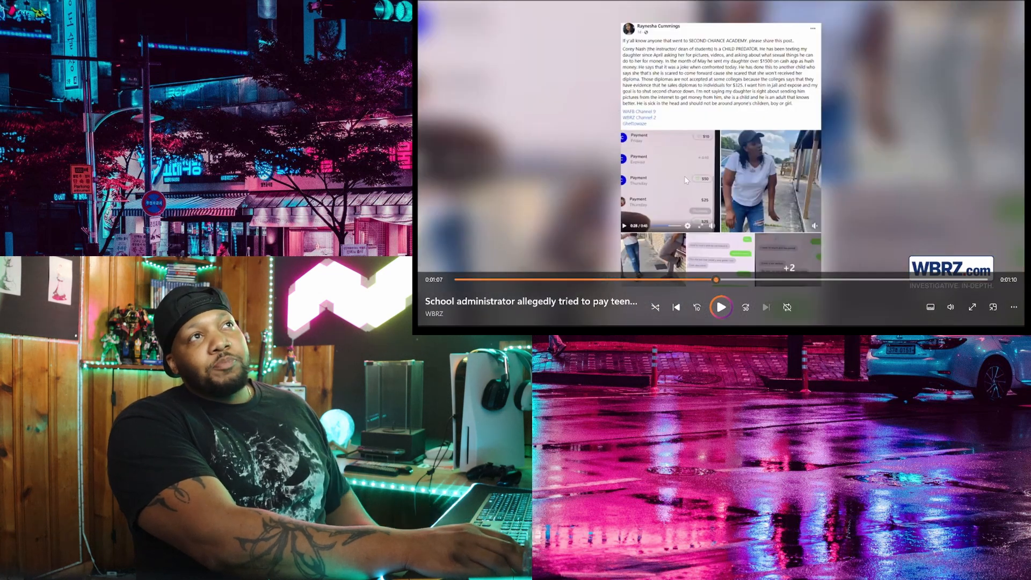
{"action": "mouse_move", "coordinate": [694, 189]}
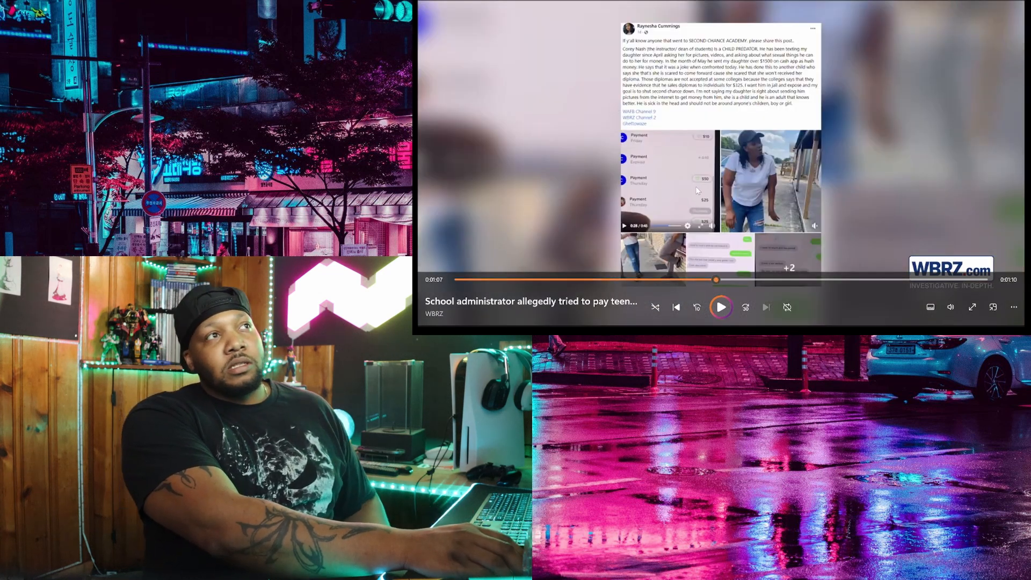